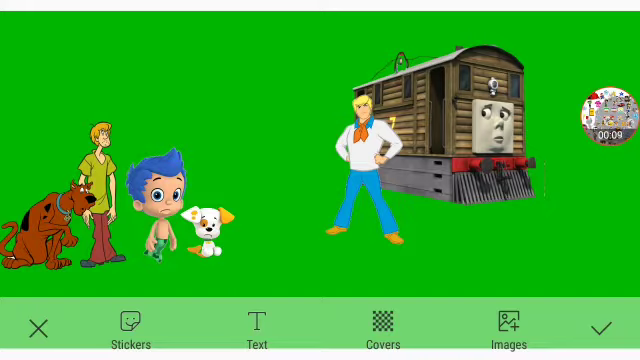
- Place the cartoon dog, two boys, puppy and brown engine stickers on the green canvas
left_click(375, 175)
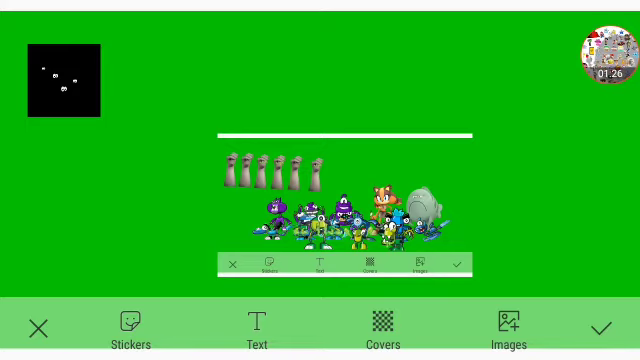
- Insert the creature-crowd picture and the black eyes sticker in the top-left corner
left_click(345, 200)
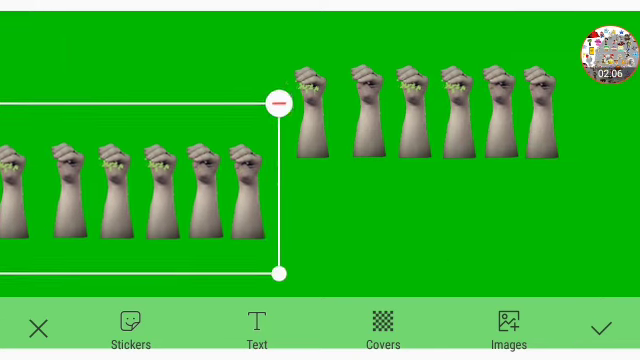
- Delete both strips of raised-fist figures using their minus handles
left_click(277, 103)
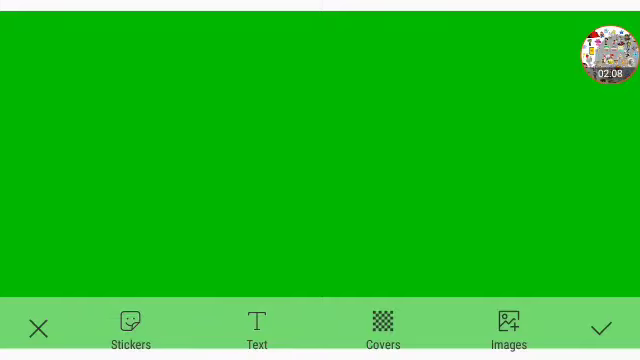